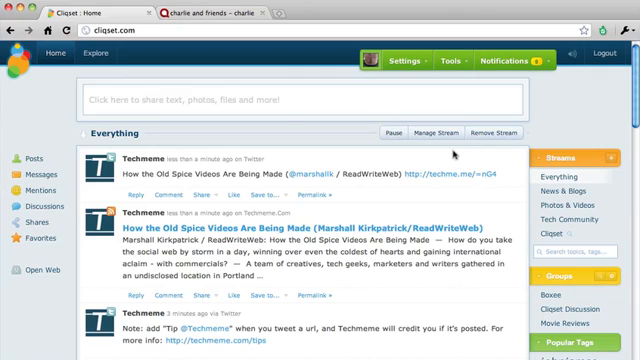
mouse_move(452, 156)
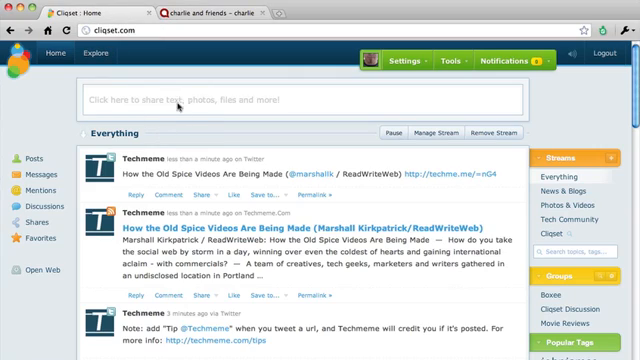
left_click(300, 100)
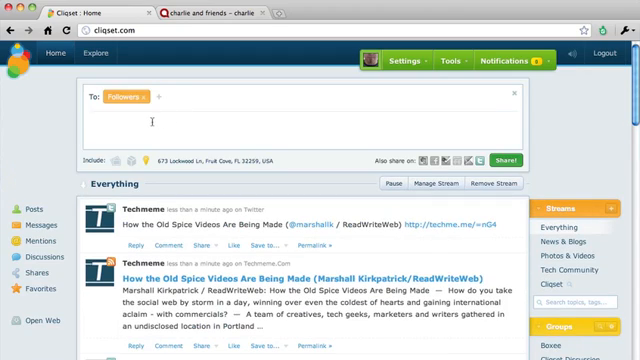
left_click(144, 96)
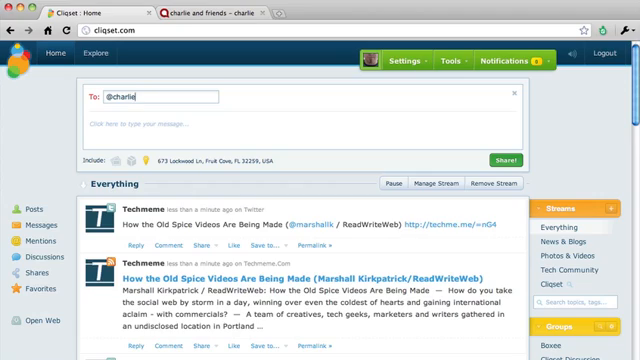
type("@charl")
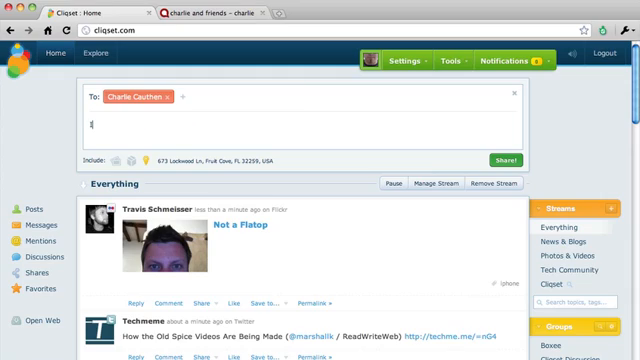
Share the message "I'm thinking about lunch. You in?" with that contact.
type("I'm thinking about")
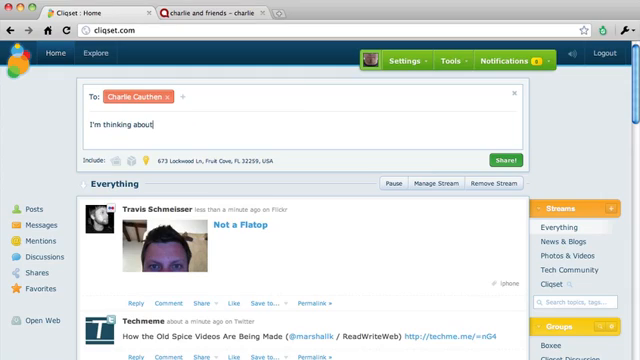
type("lunch. You")
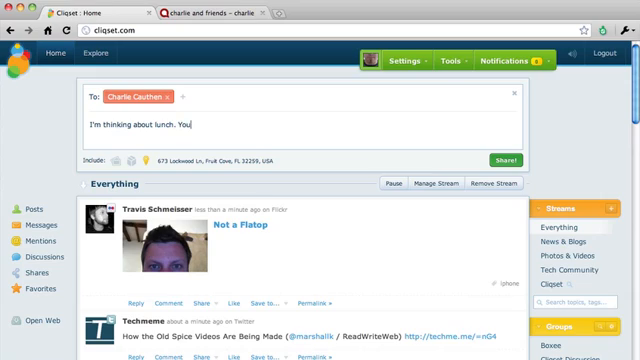
type("in?")
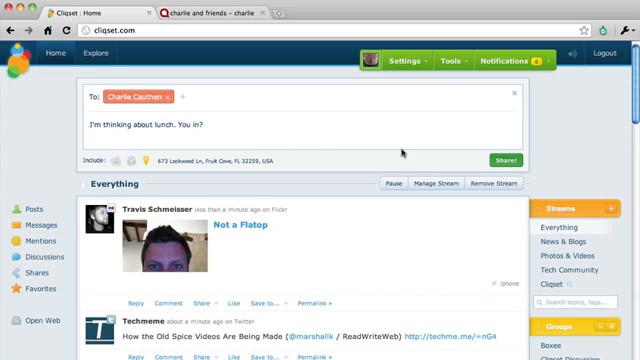
left_click(510, 160)
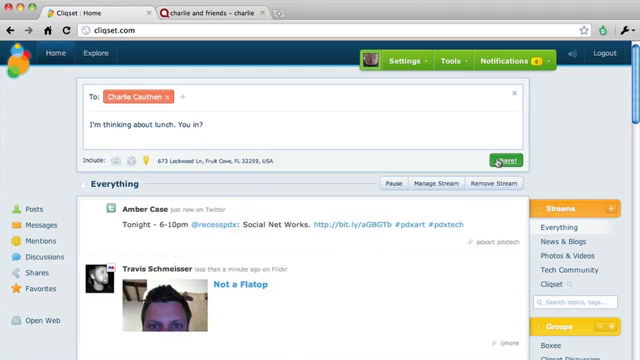
left_click(512, 160)
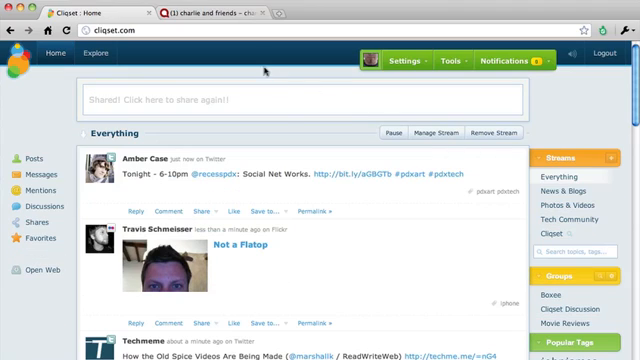
left_click(210, 16)
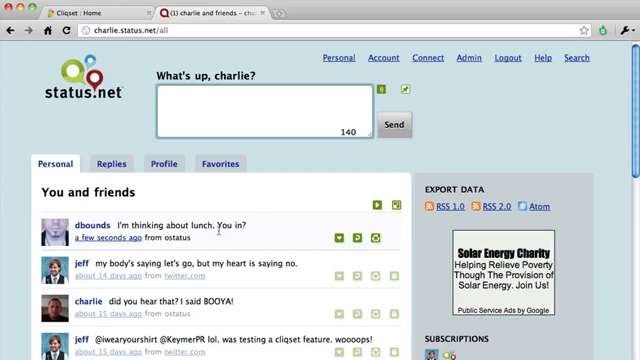
type("@")
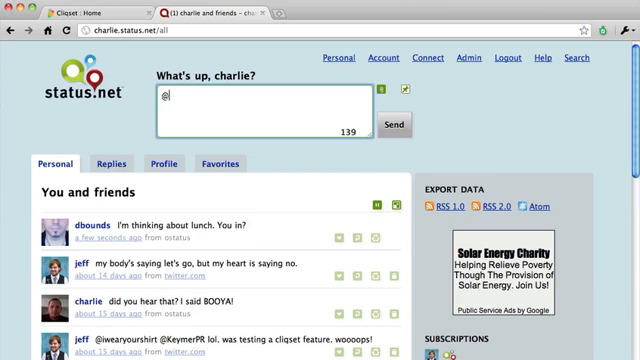
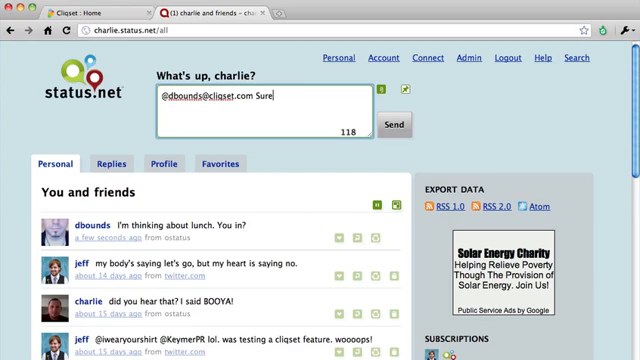
type("How about Tha")
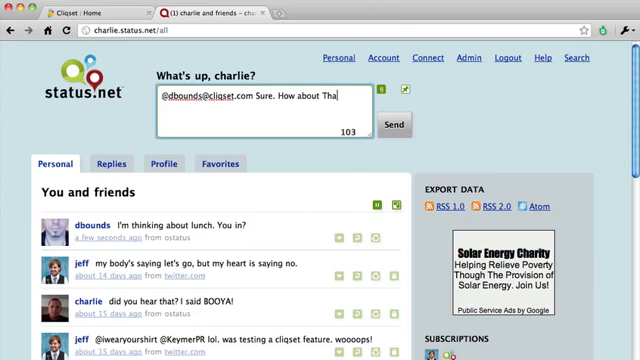
type("i?")
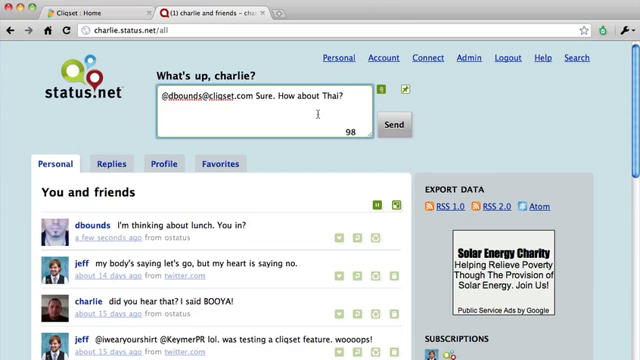
left_click(394, 124)
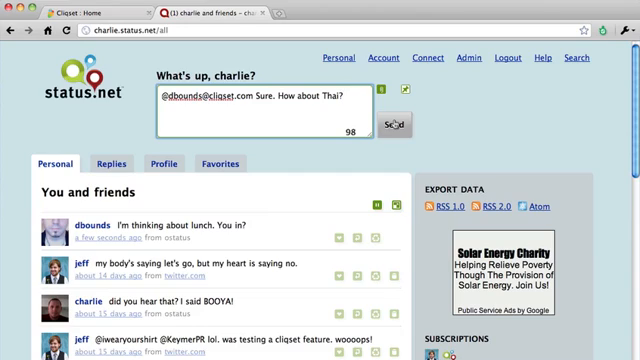
left_click(390, 124)
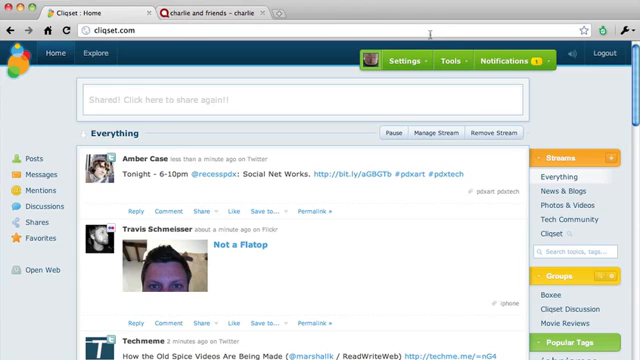
View the new mention notification "Sure. How about Thai?" on its own detail page.
left_click(504, 60)
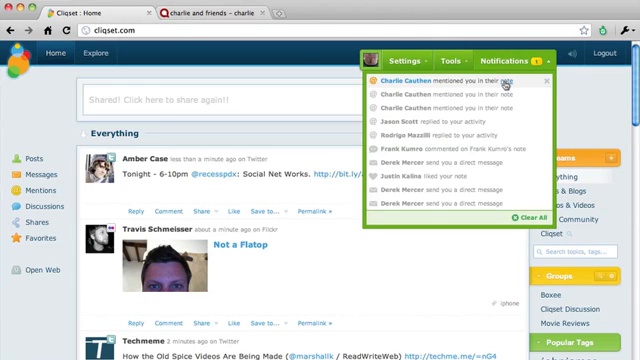
left_click(450, 80)
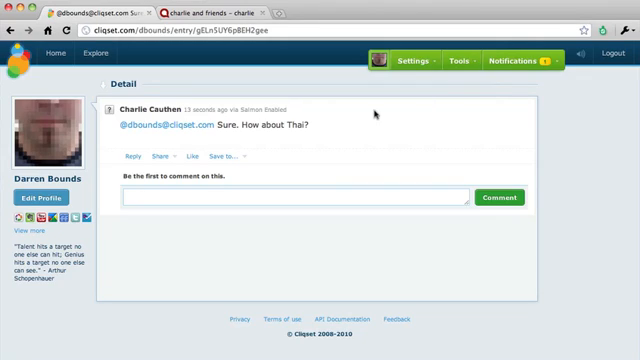